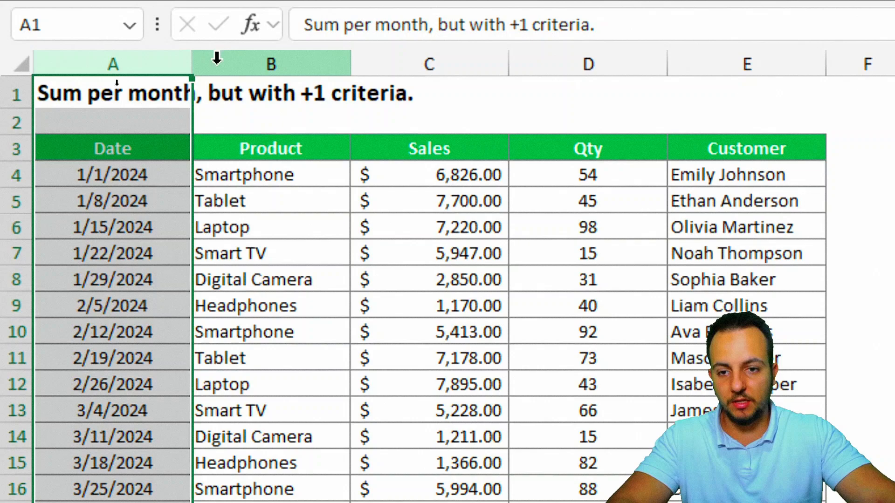
Start a SUMIFS attempt referencing the Date column as criteria range, then abandon it
left_click(587, 64)
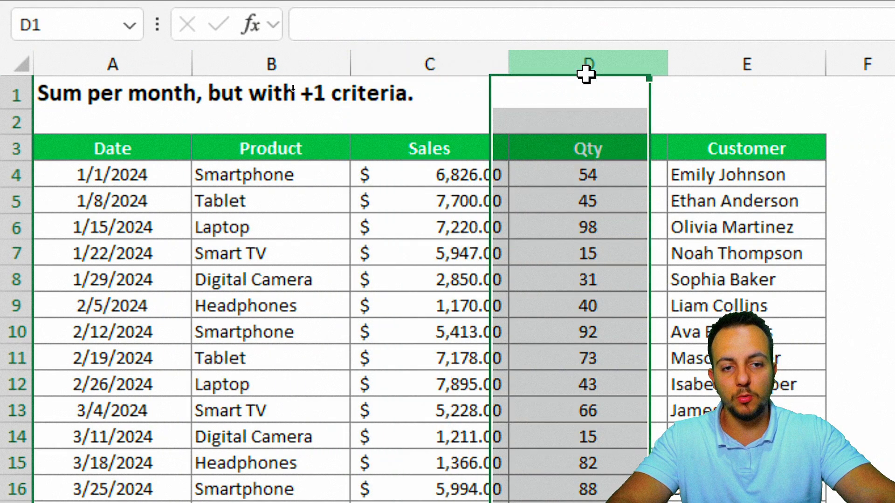
left_click(745, 63)
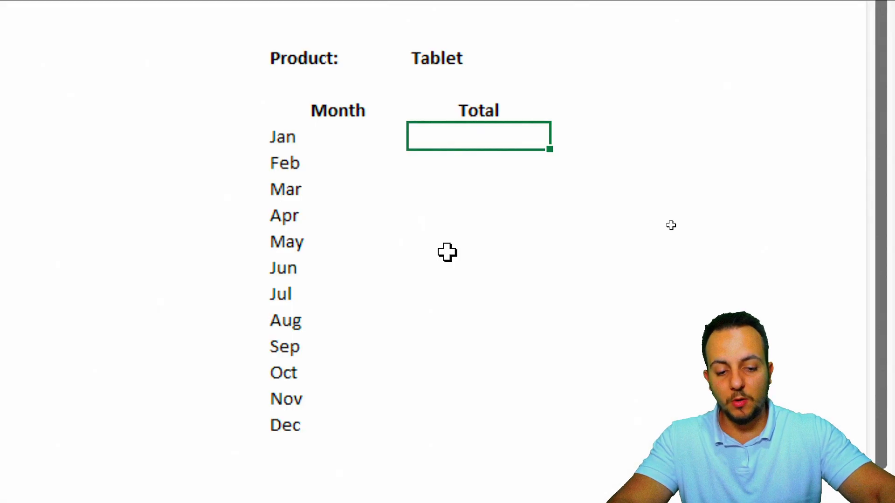
type("=sumifs")
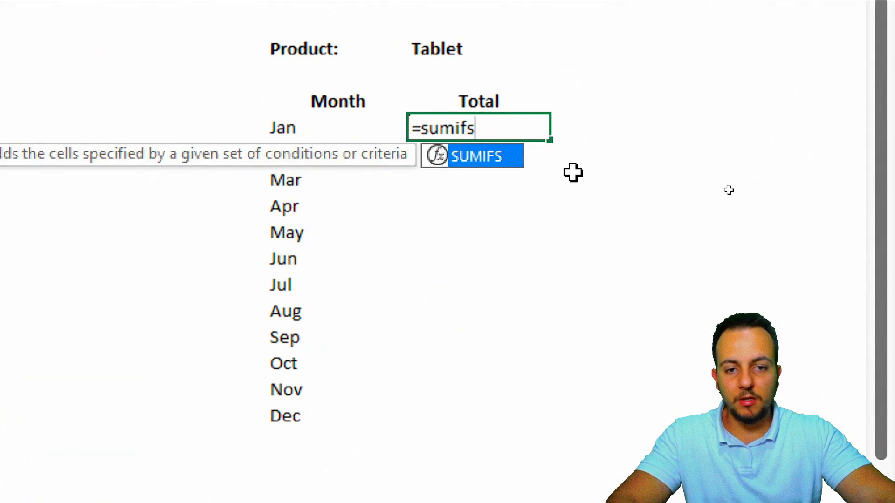
type("(")
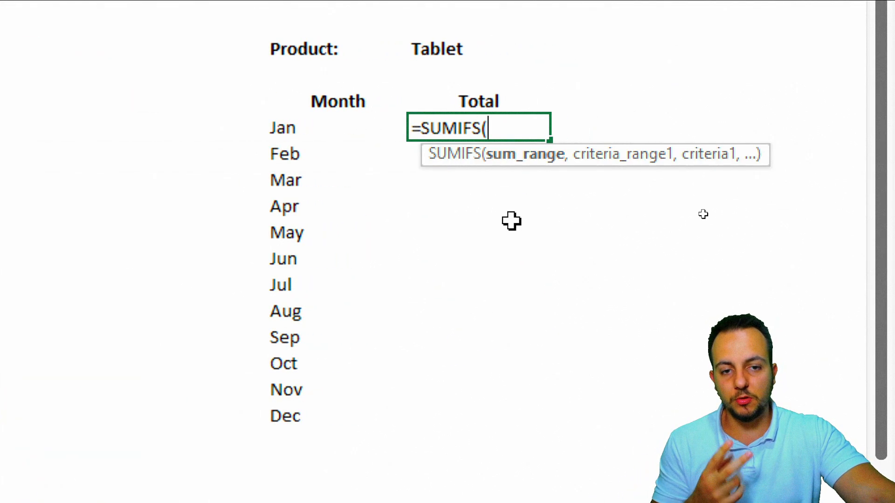
mouse_move(524, 227)
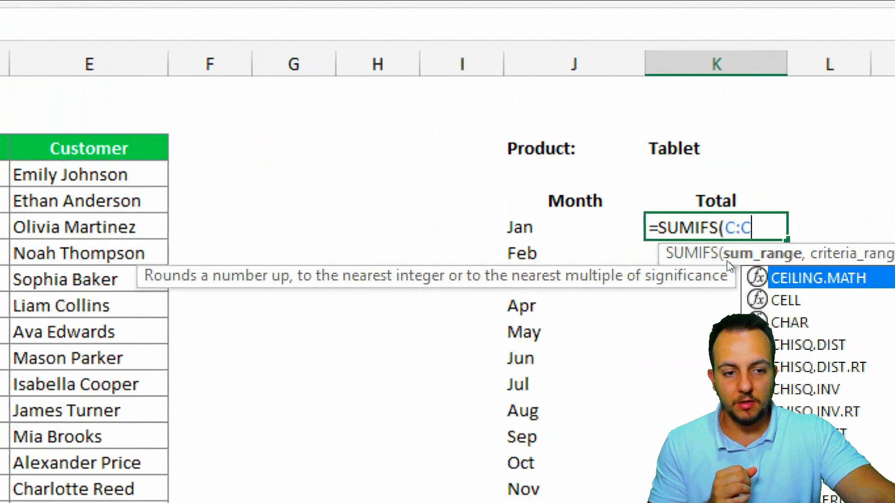
type(",")
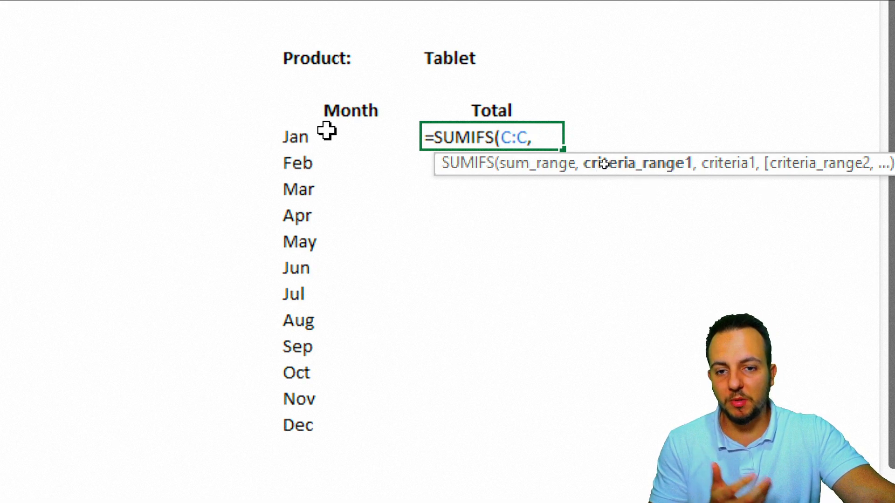
left_click(295, 136)
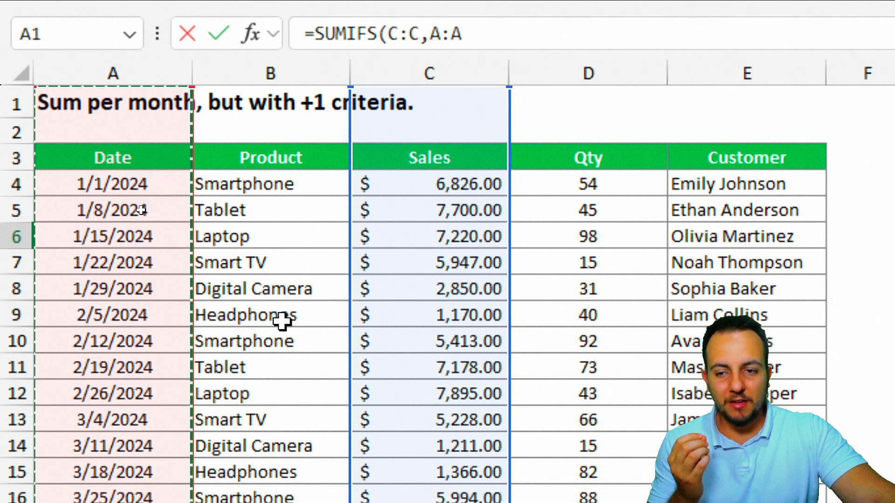
scroll("down", 3)
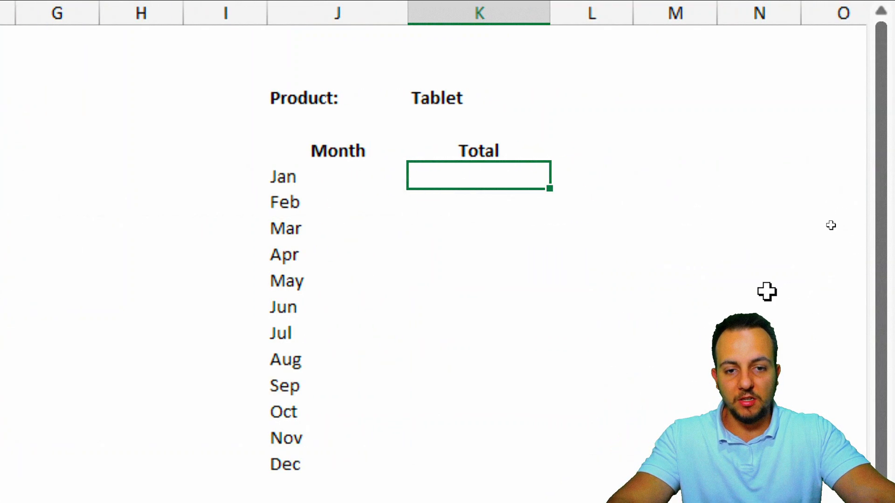
scroll("left", 3)
type("=")
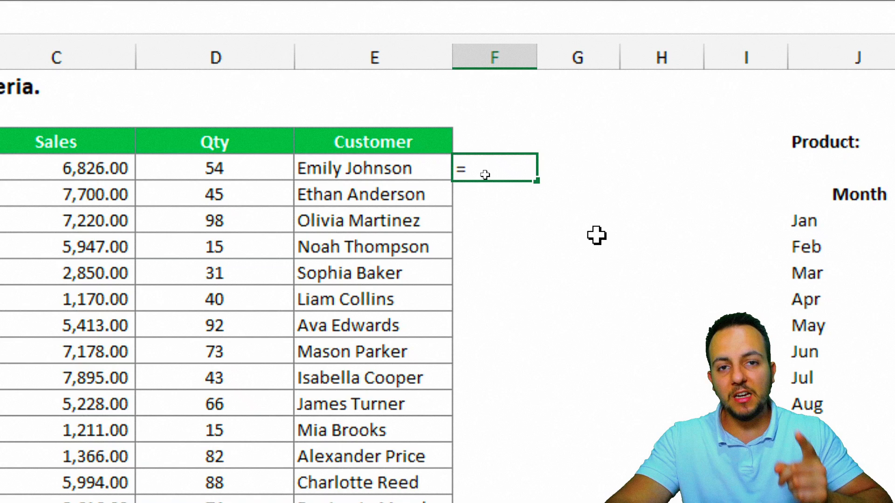
Enter =TEXT(A4,"mmm") in F4 so the first sale date shows as Jan
type("text")
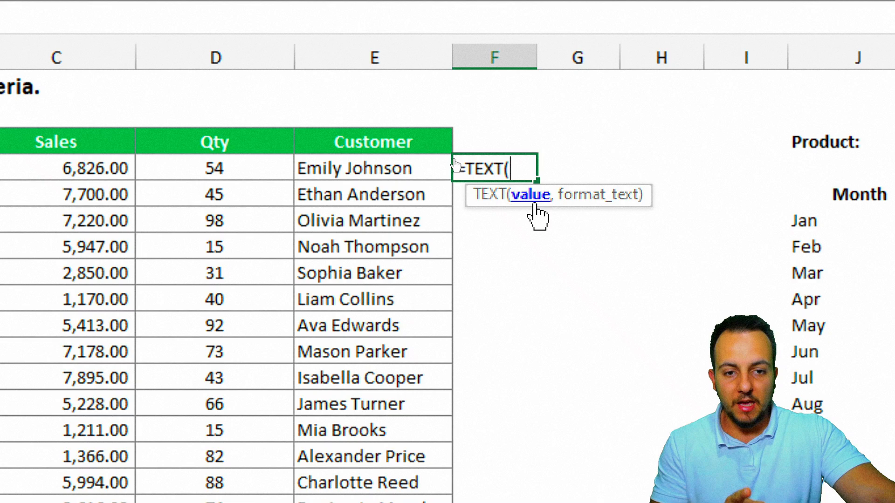
scroll("left", 3)
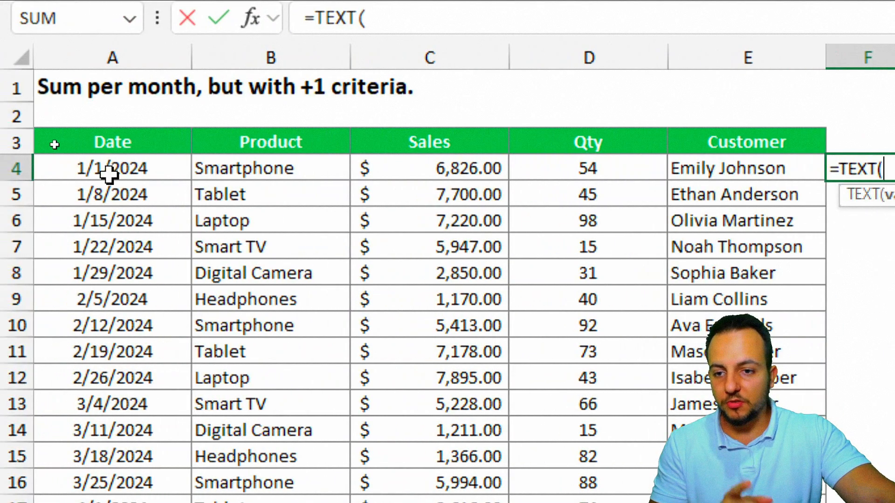
left_click(112, 168)
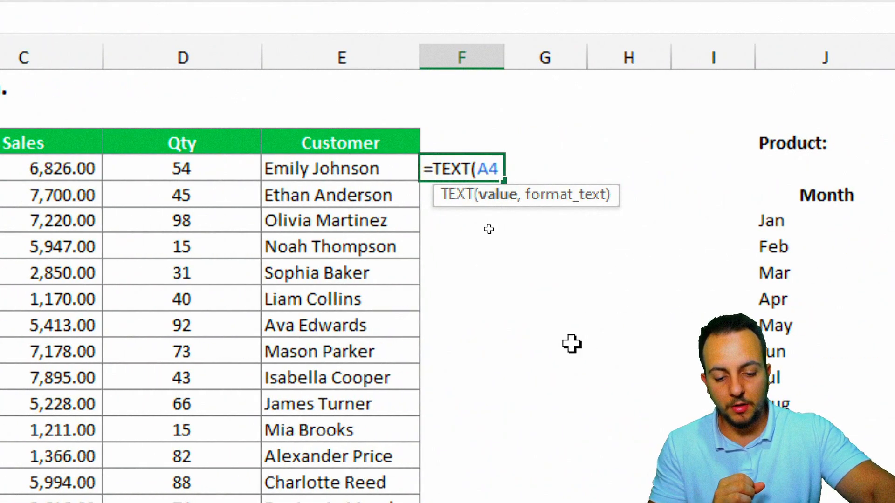
type(",")
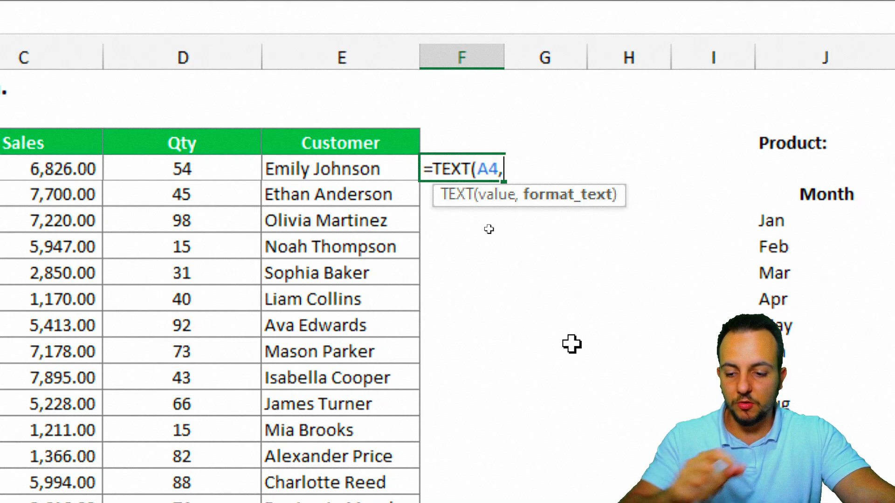
type("\"m")
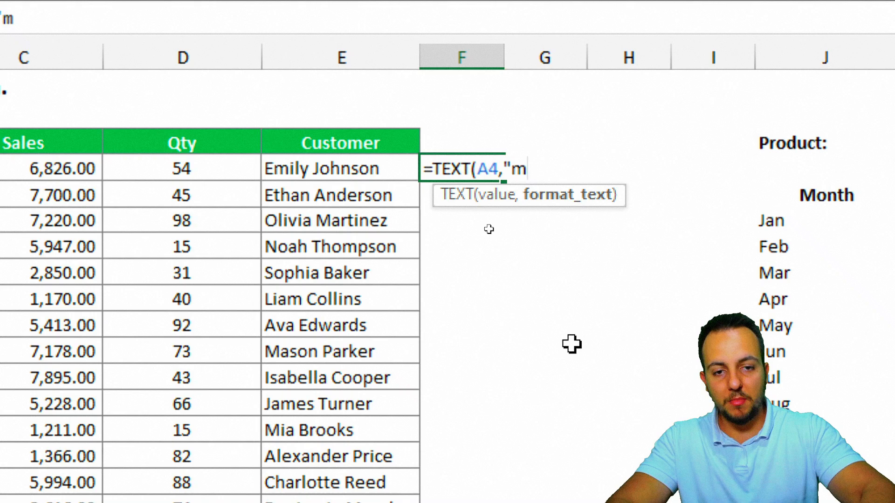
type("mm")
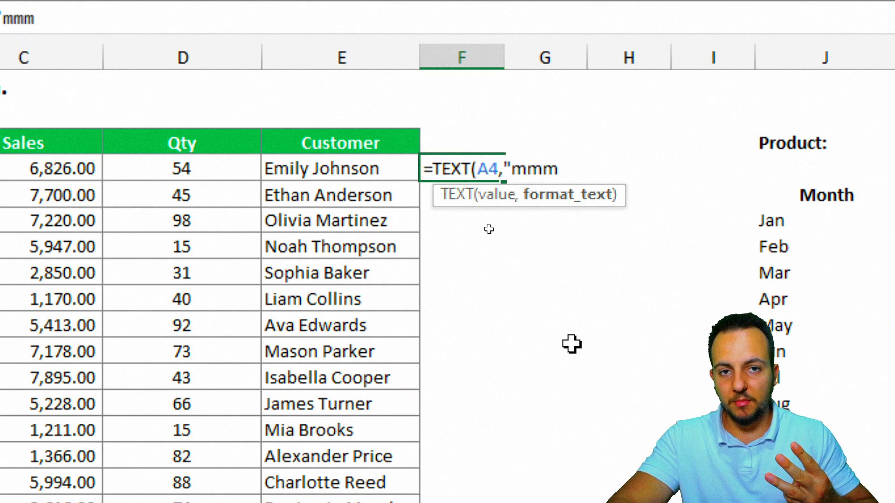
type("\")")
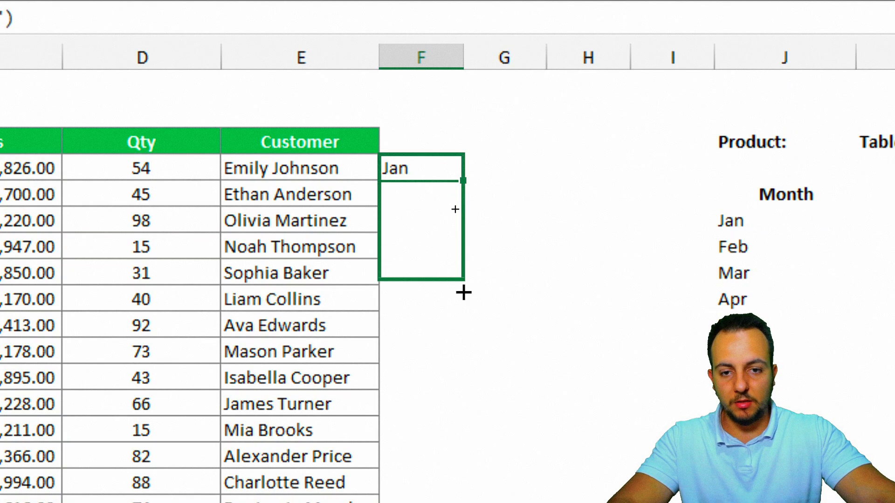
Fill the month helper down column F and select the January total cell
scroll("down", 3)
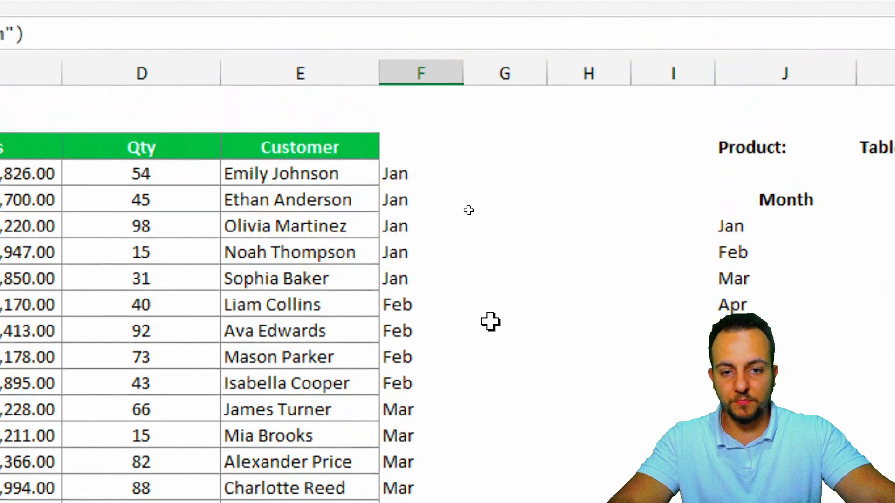
left_click(420, 73)
type("=")
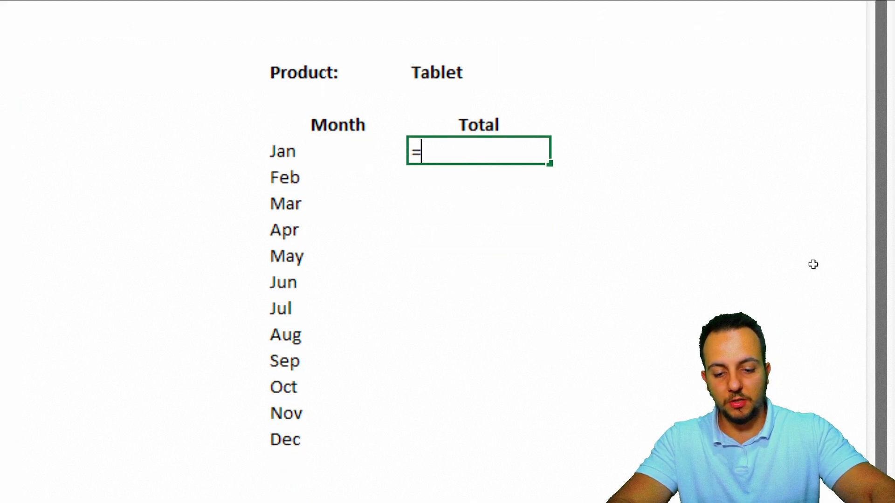
Build =SUMIFS(C:C,F:F,J6,B:B,K3) in K6 summing Sales where month is Jan and product is Tablet
type("sumifs")
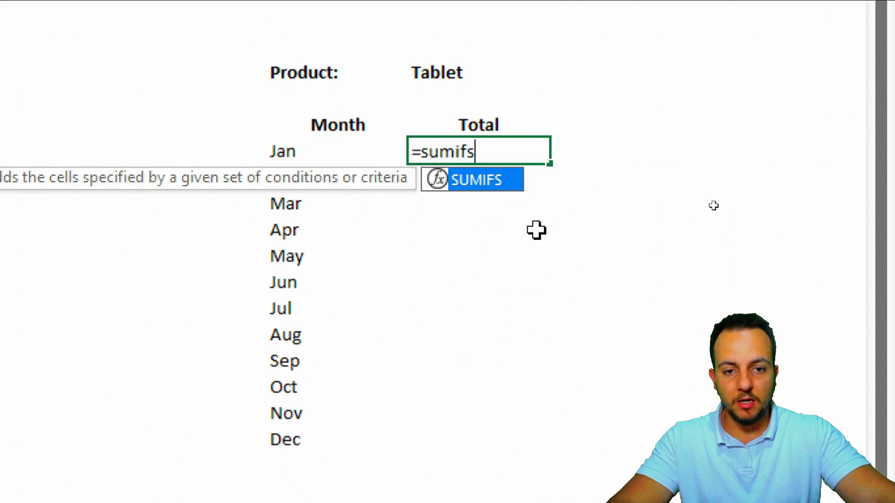
mouse_move(488, 191)
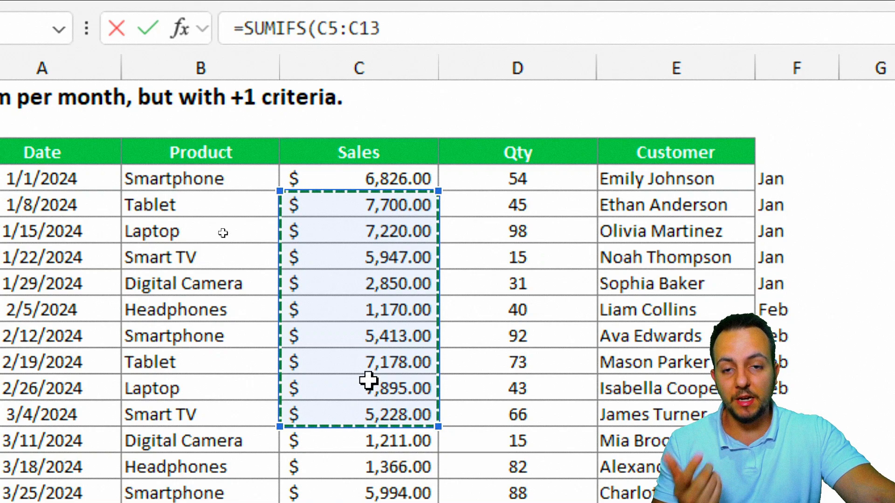
left_click(358, 67)
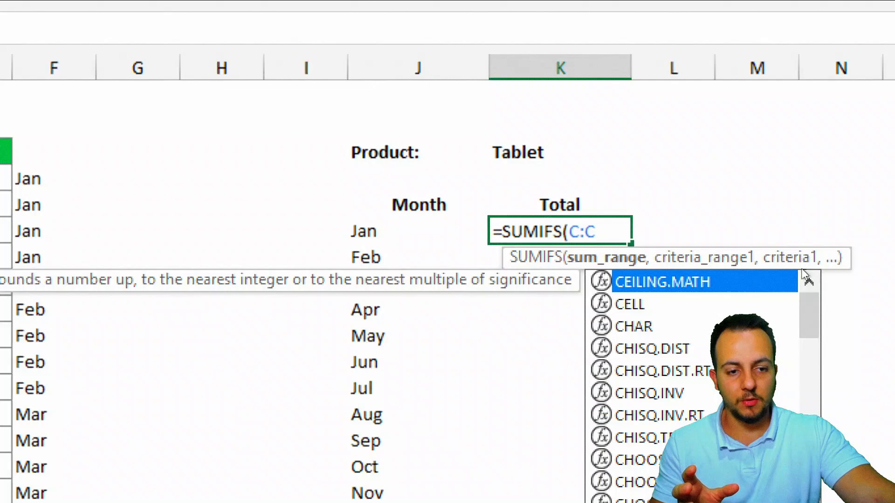
type(",")
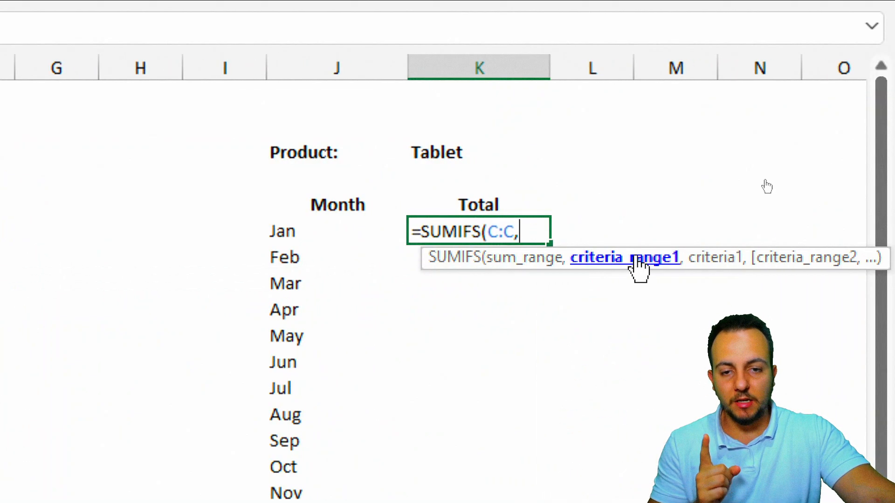
scroll("left", 3)
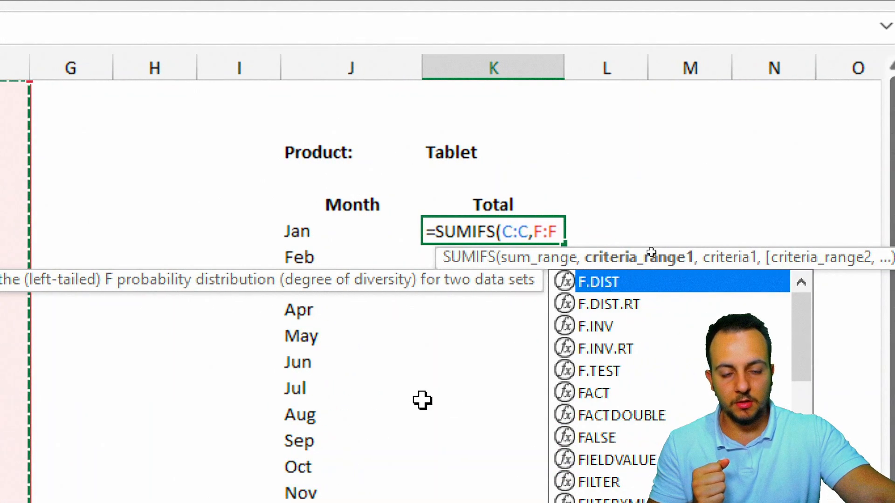
type(",")
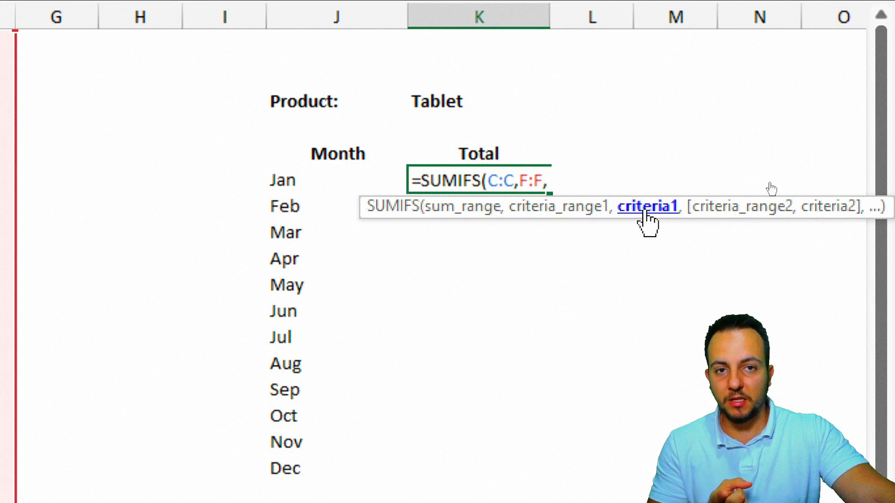
left_click(336, 180)
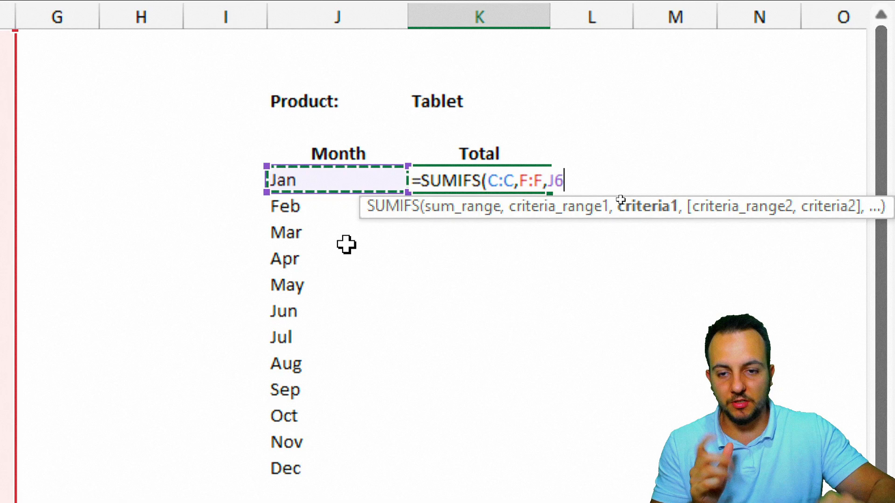
type(",")
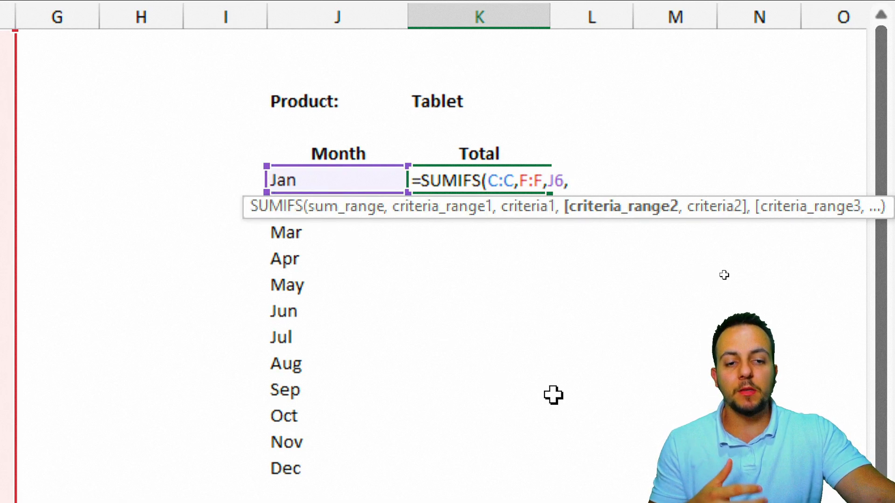
mouse_move(623, 206)
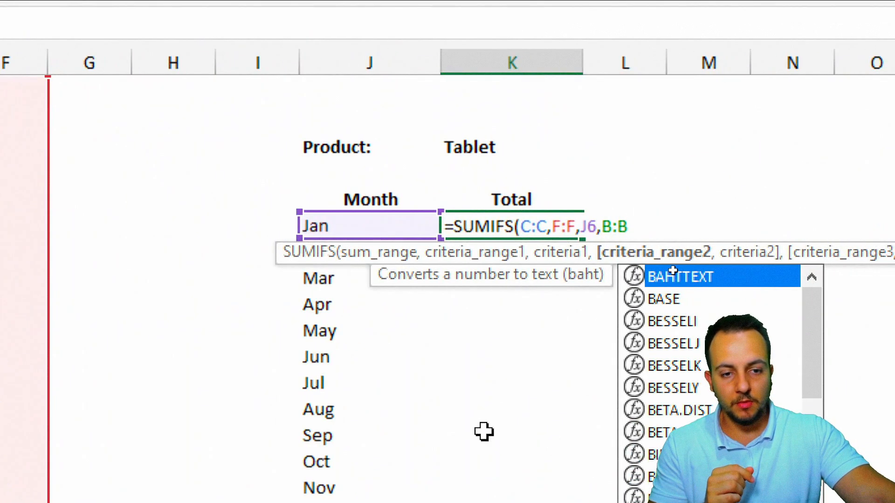
type(",K3)")
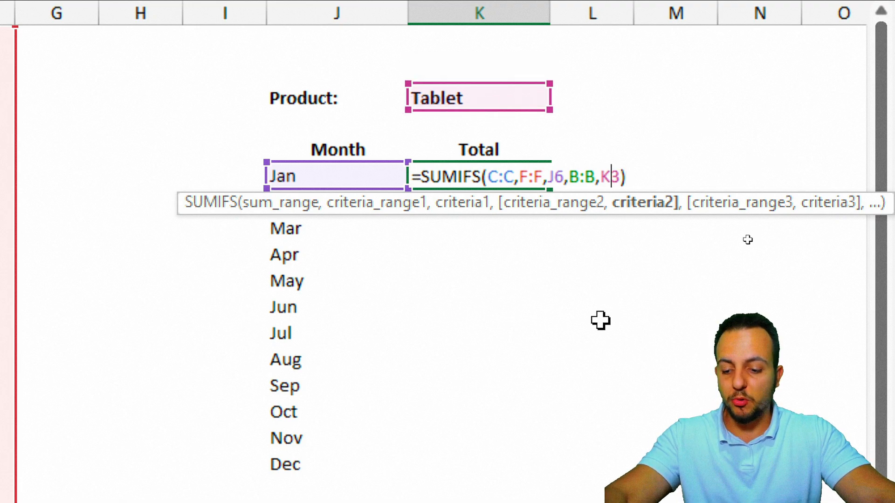
Confirm the Jan formula, fill totals through Dec and switch the product in K3 to Laptop
key("f4")
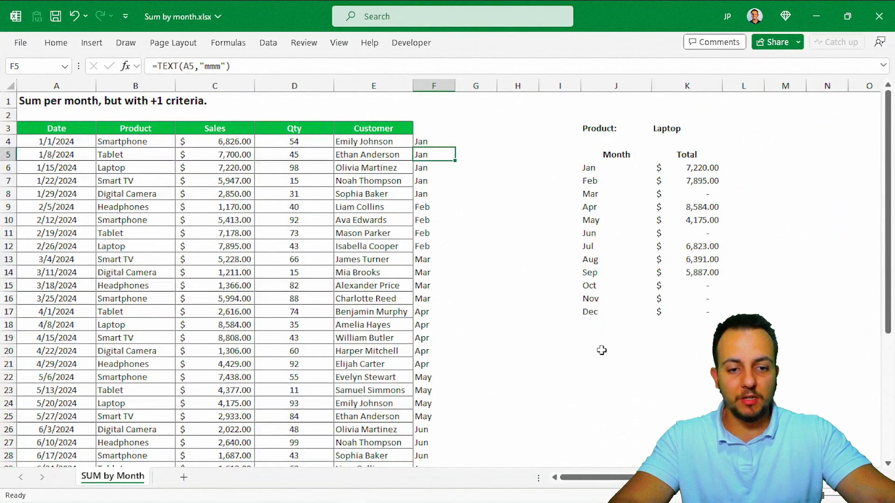
left_click(615, 350)
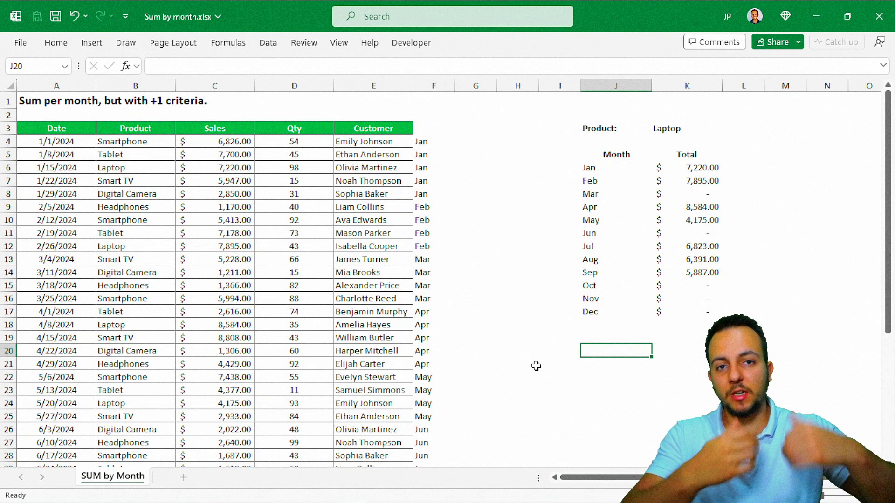